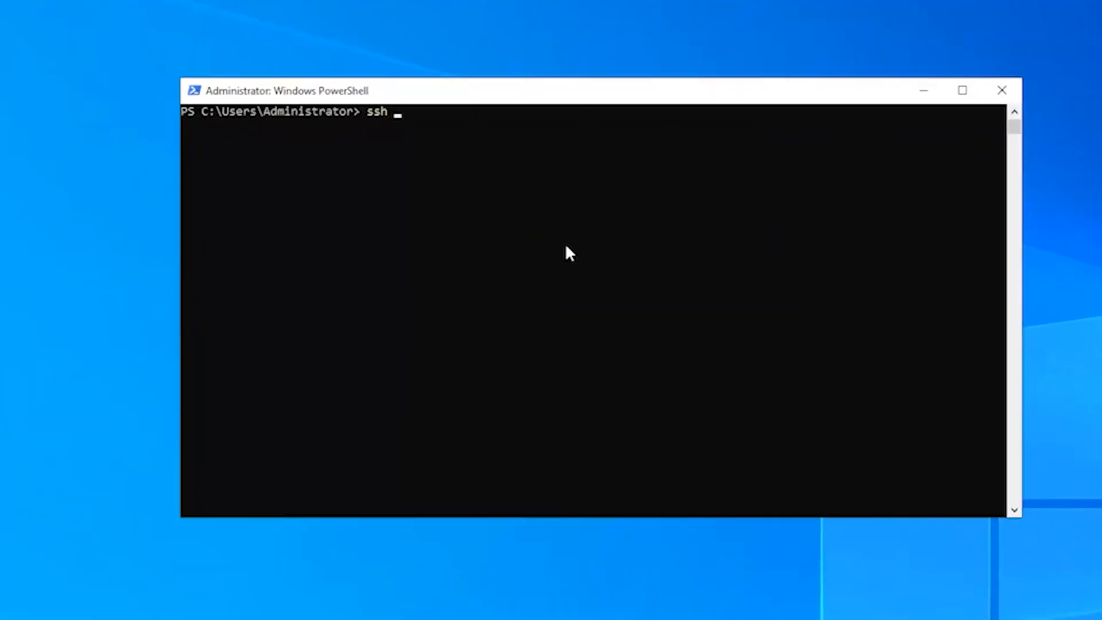
Step: Run ssh -p 22 root@host, hit the changed-host warning, then open the %USERPROFILE% folder via Run
type("-p 22 root@")
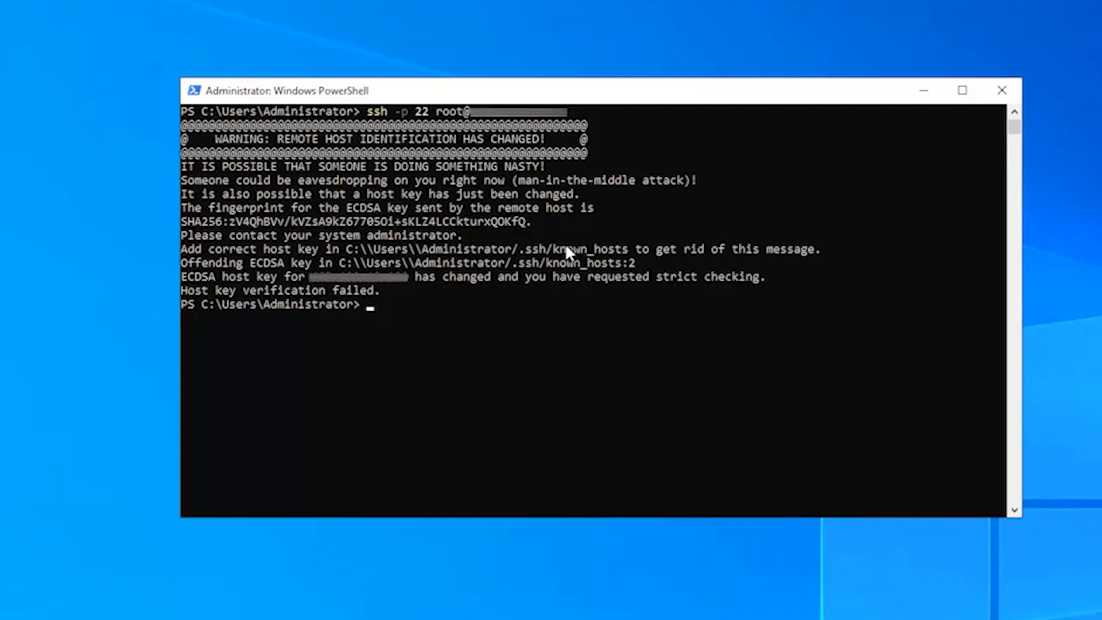
mouse_move(433, 158)
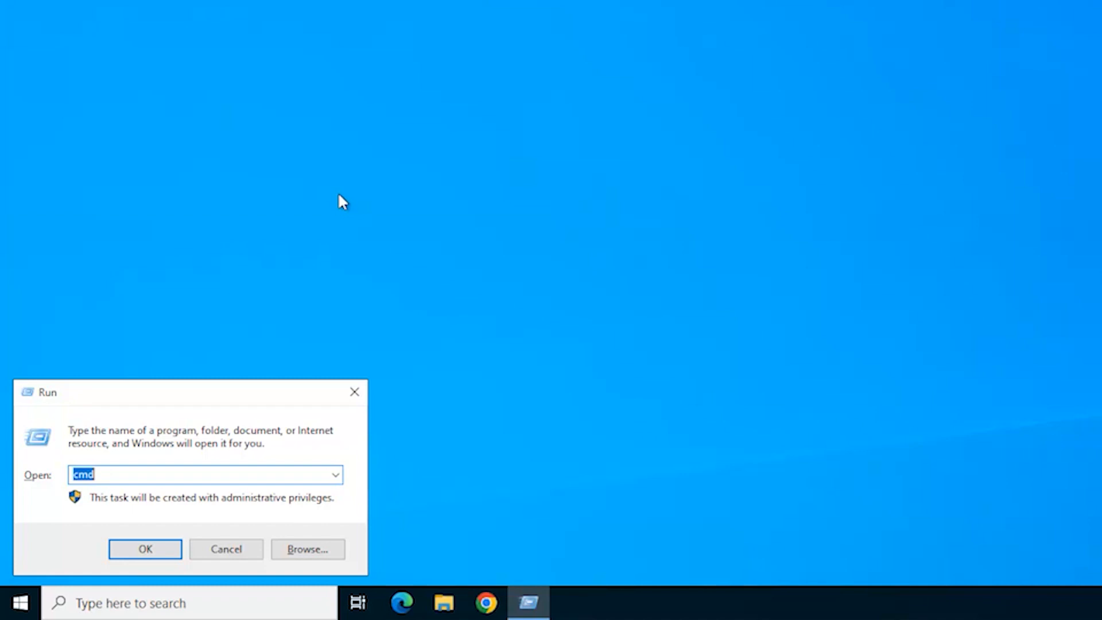
type("%USERPROFILE%")
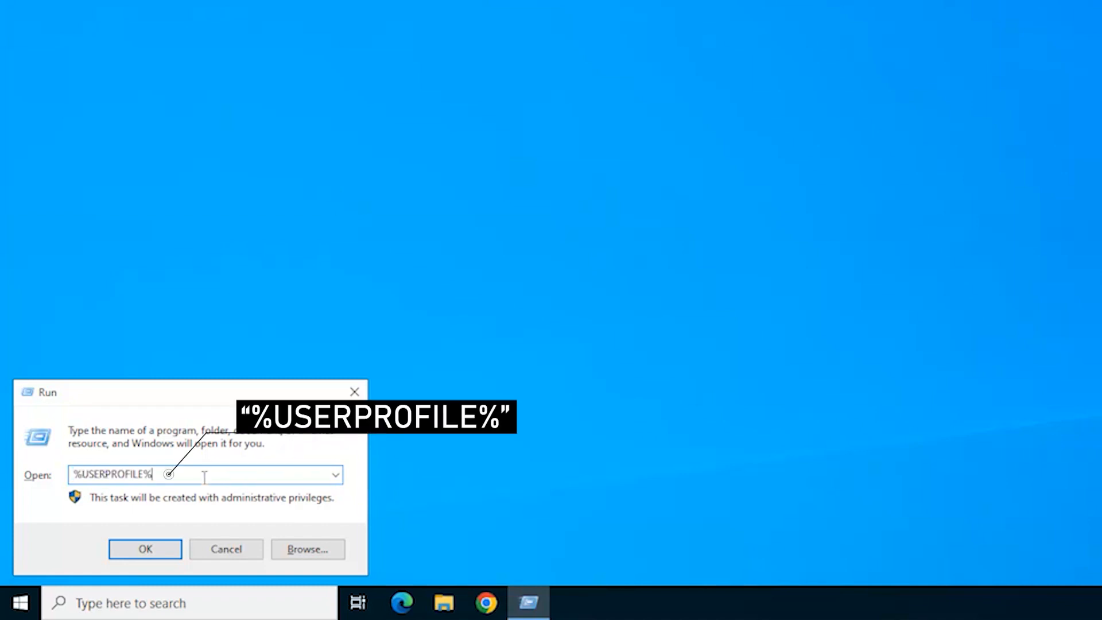
left_click(144, 548)
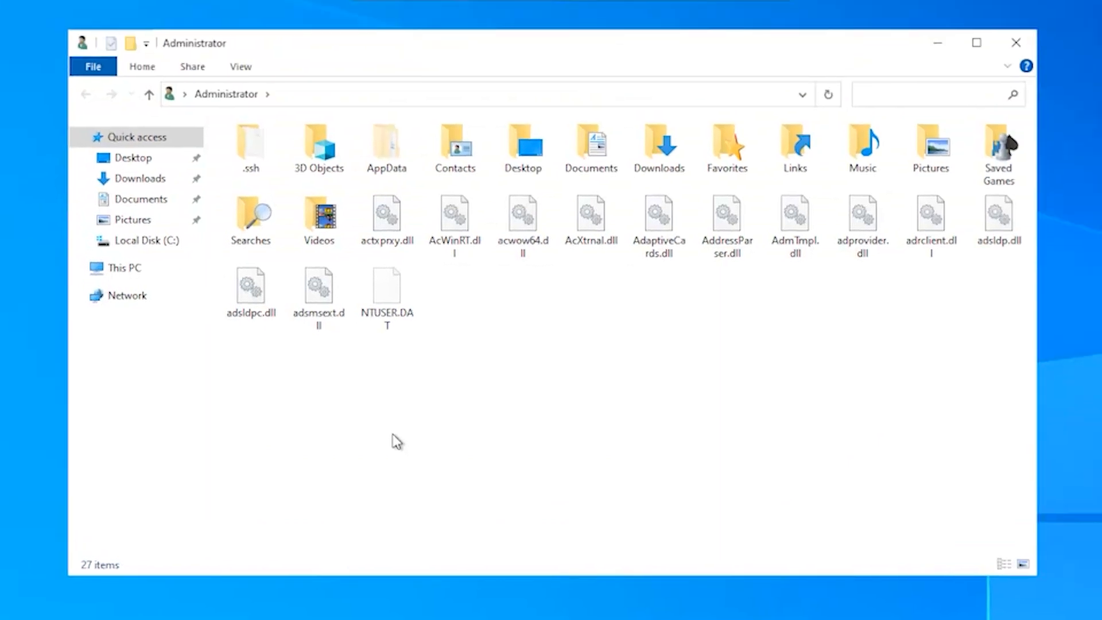
Step: Delete the known_hosts file from the .ssh folder in File Explorer
left_click(250, 145)
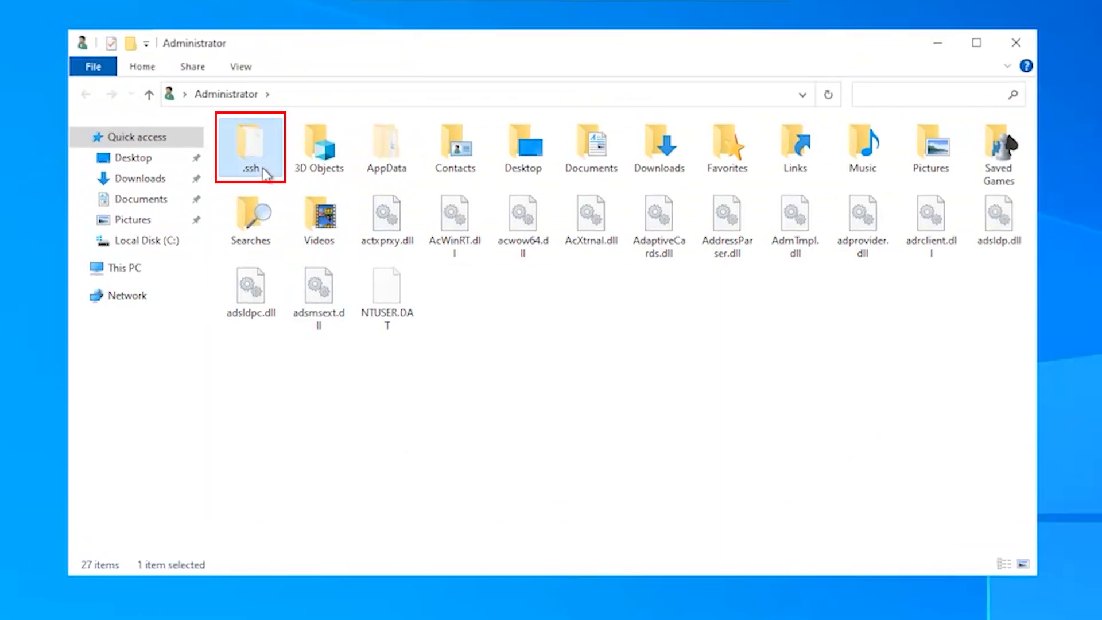
double_click(250, 146)
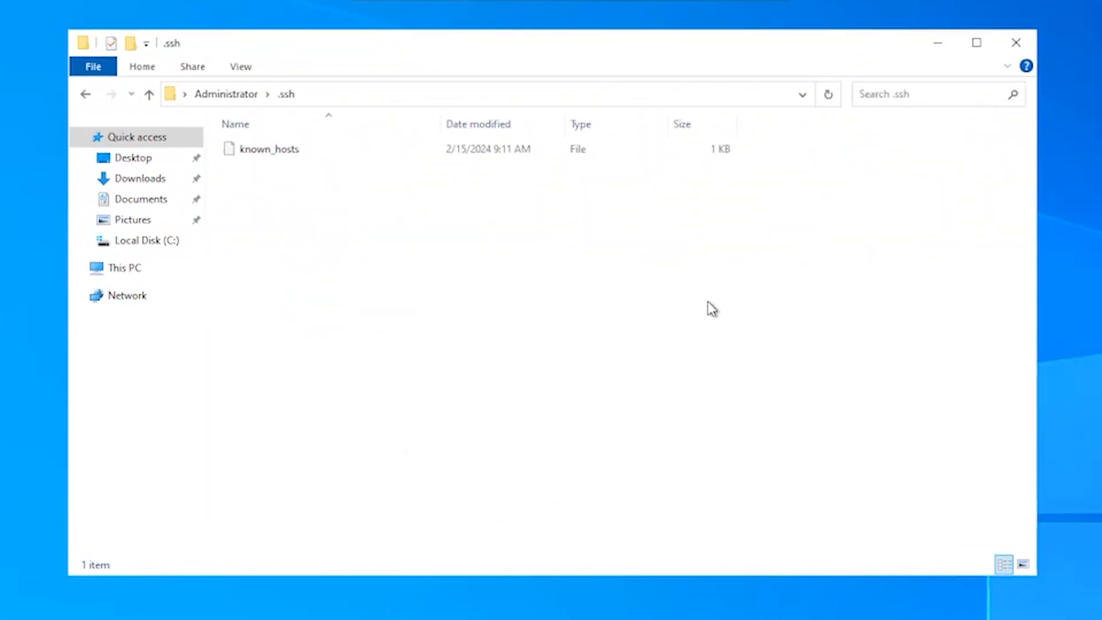
left_click(268, 148)
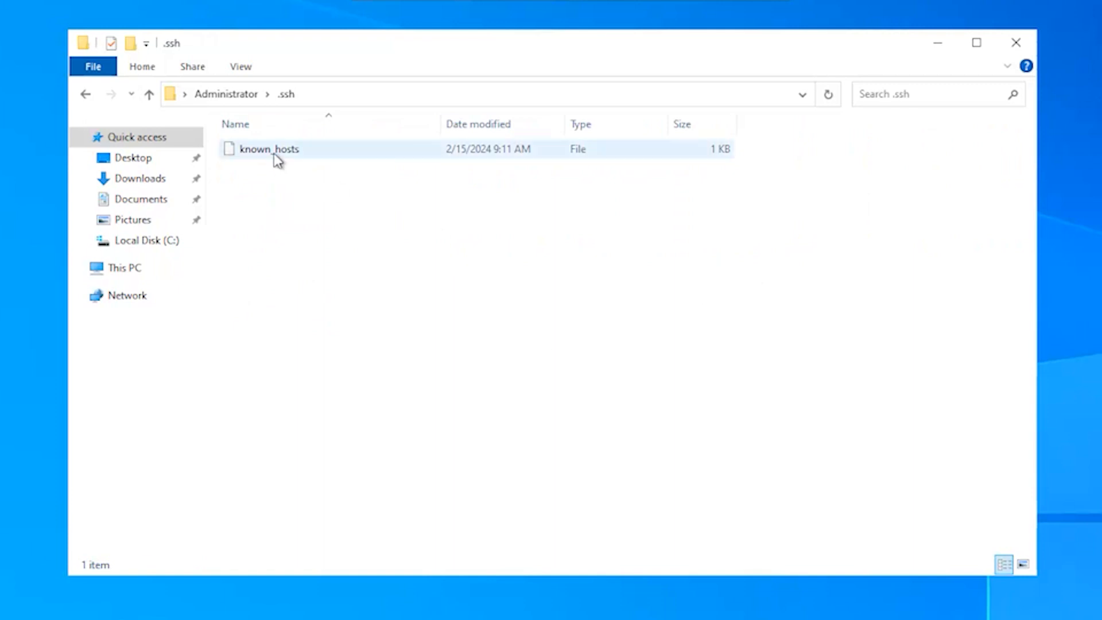
right_click(268, 148)
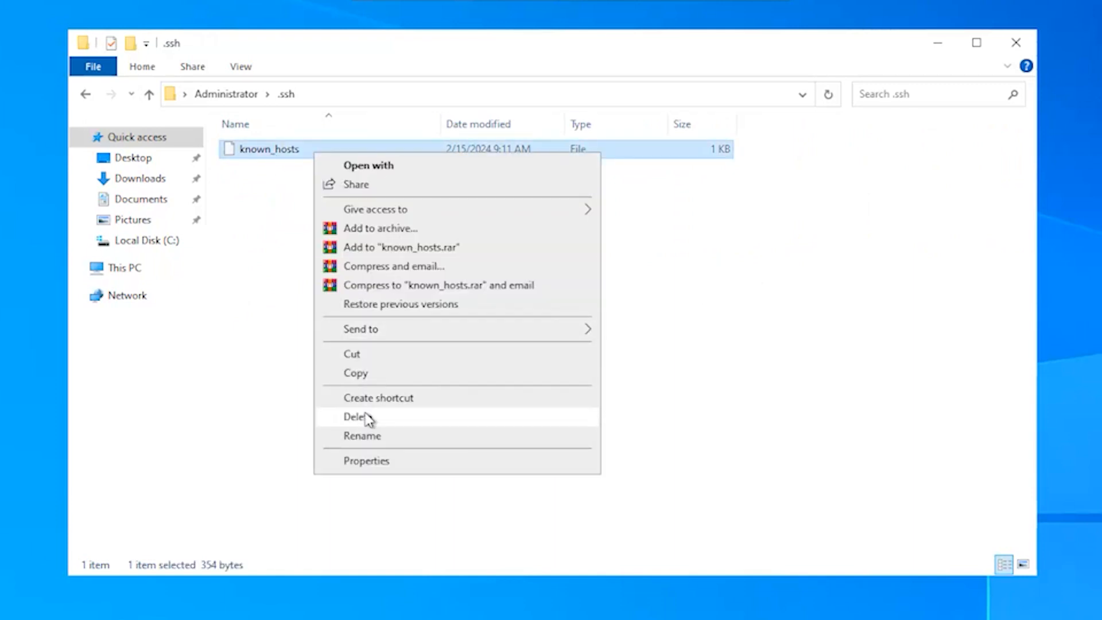
left_click(355, 415)
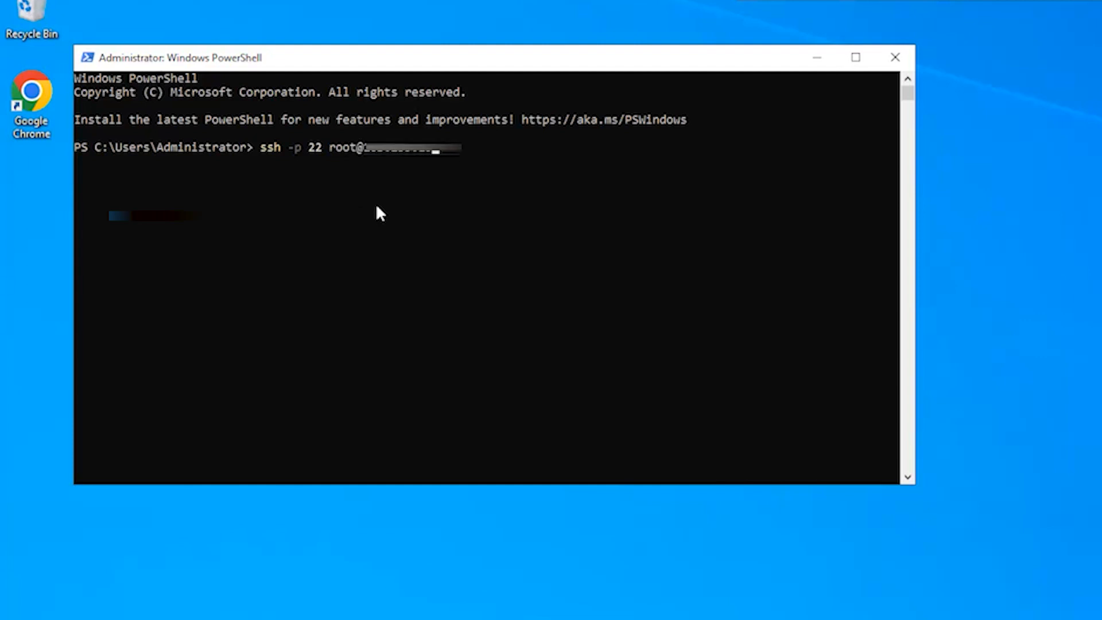
Step: Answer yes to accept the new host key, then launch regedit from the Run dialog
type("yes")
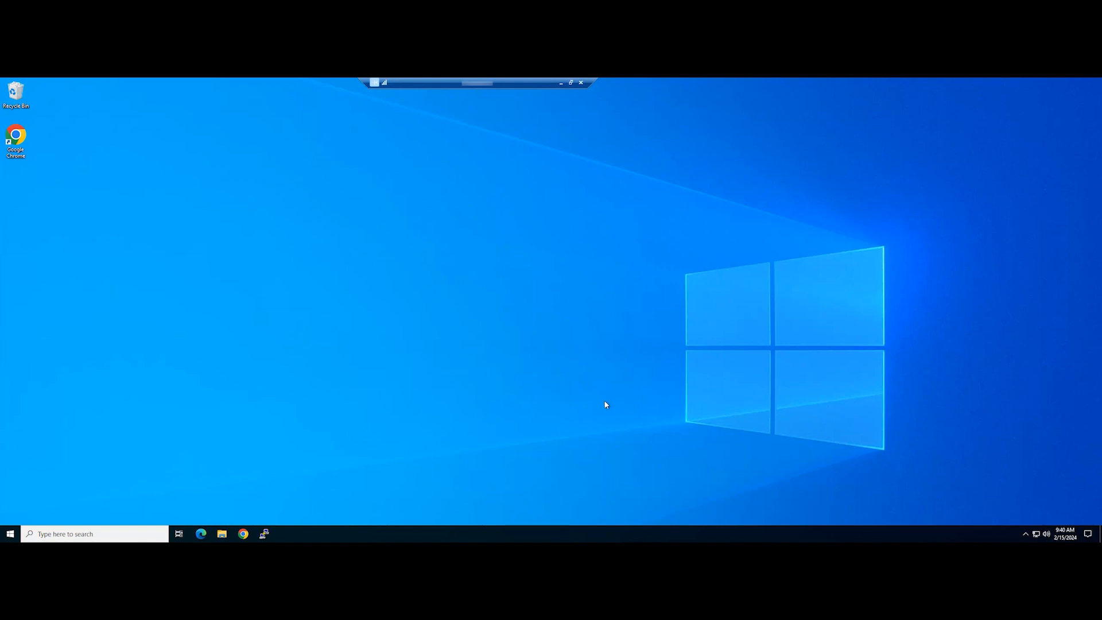
type("reg")
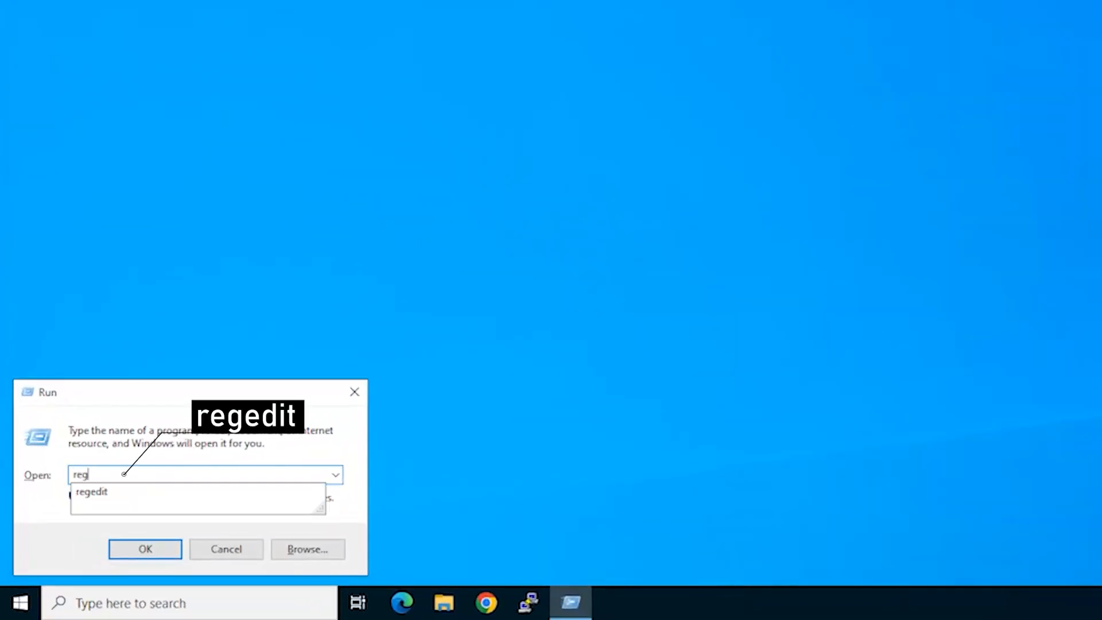
left_click(145, 548)
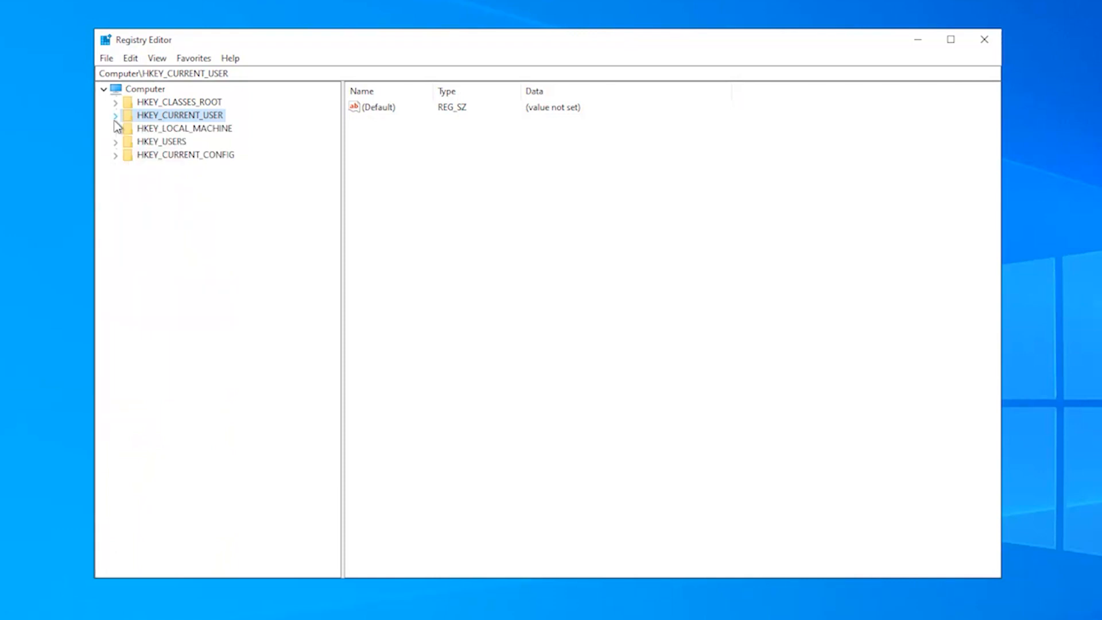
Step: Navigate to HKEY_CURRENT_USER\Software\SimonTatham\PuTTY\SshHostKeys
left_click(115, 114)
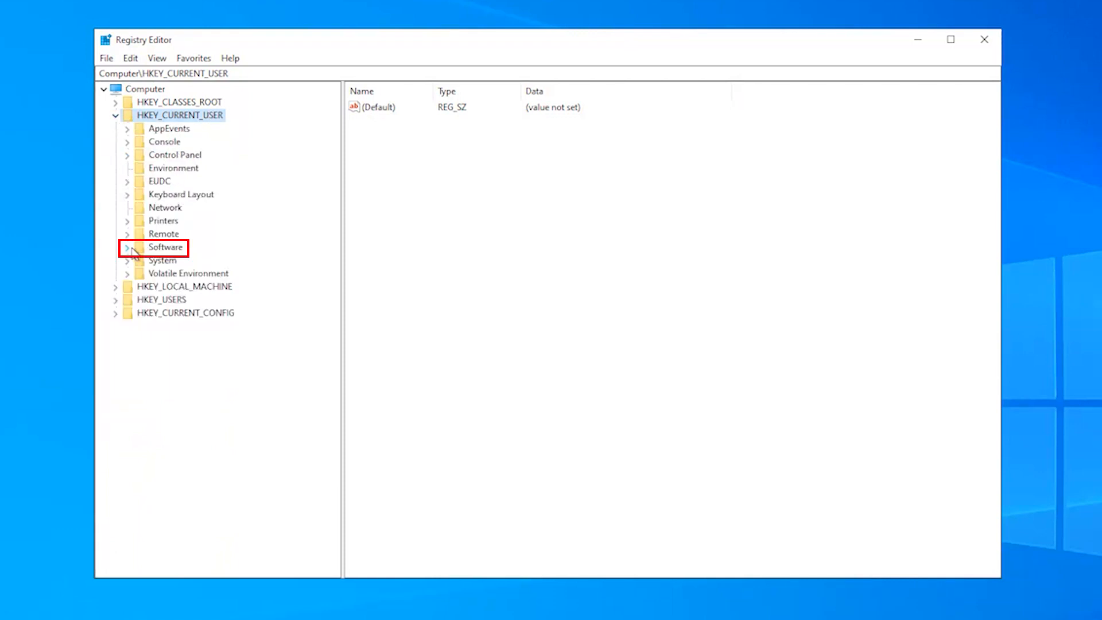
left_click(127, 247)
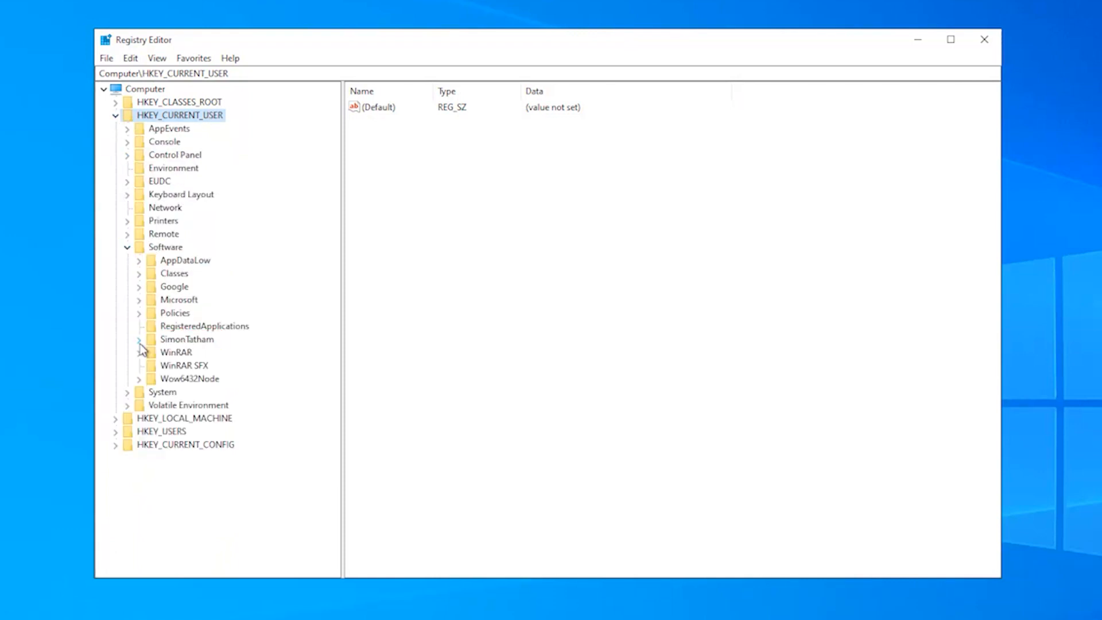
left_click(139, 339)
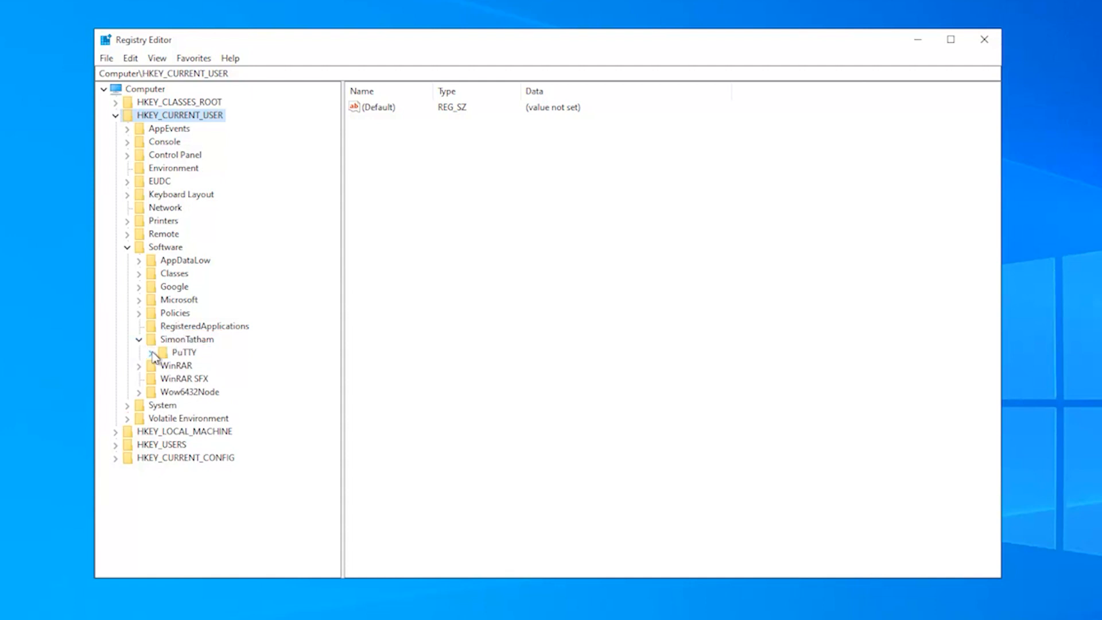
left_click(150, 352)
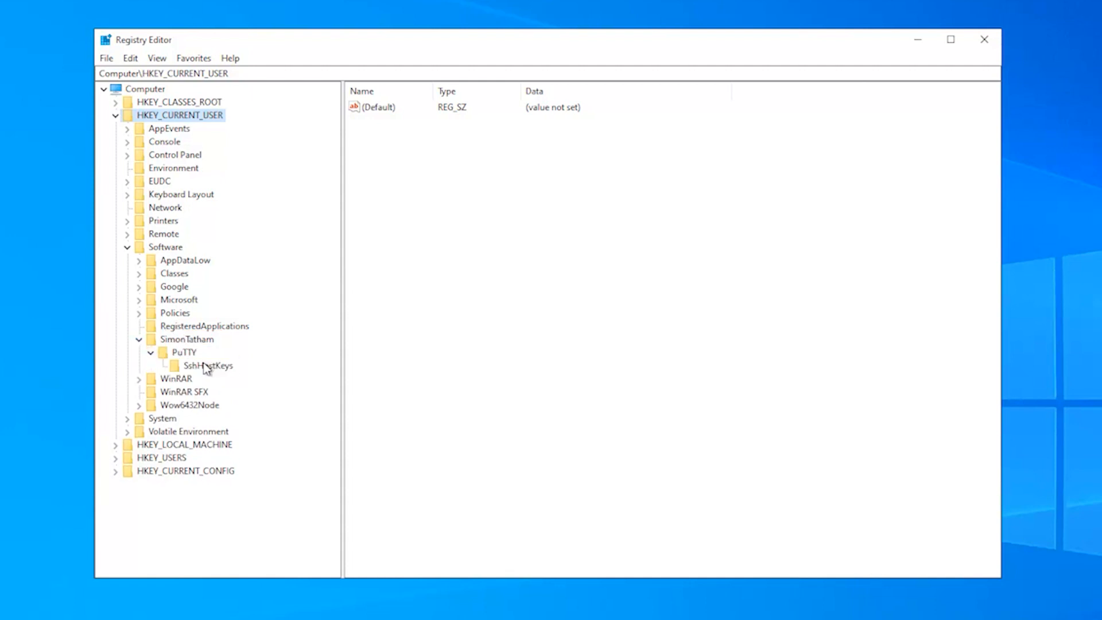
left_click(208, 365)
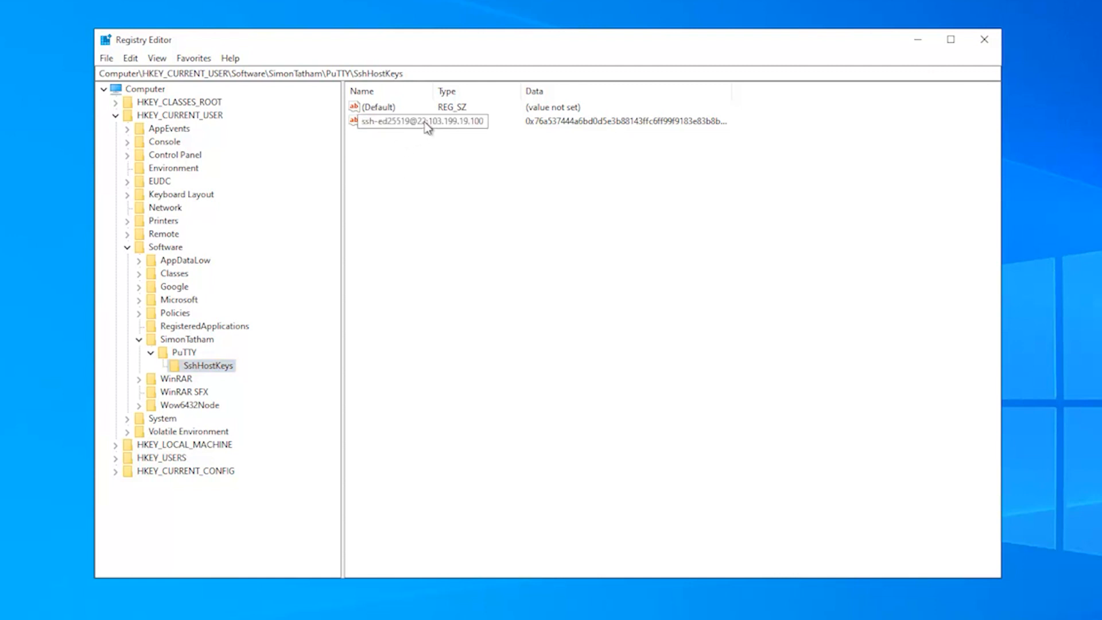
Step: Delete the stored ssh-ed25519 host key value from SshHostKeys
right_click(394, 121)
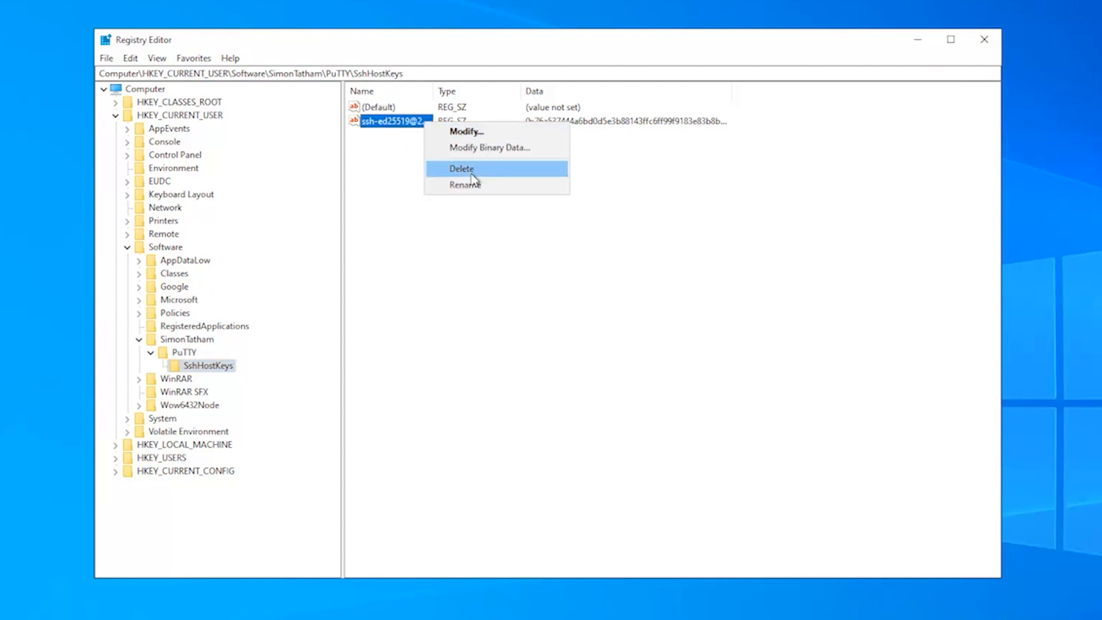
left_click(461, 168)
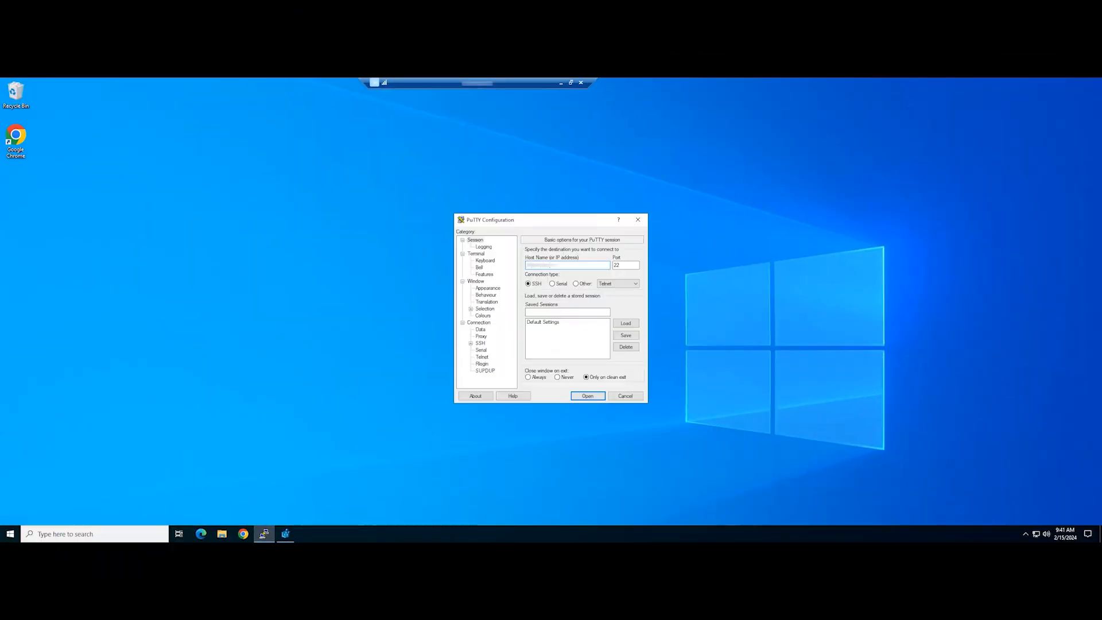
Step: Open the PuTTY connection and accept the server's new host key into the cache
left_click(587, 395)
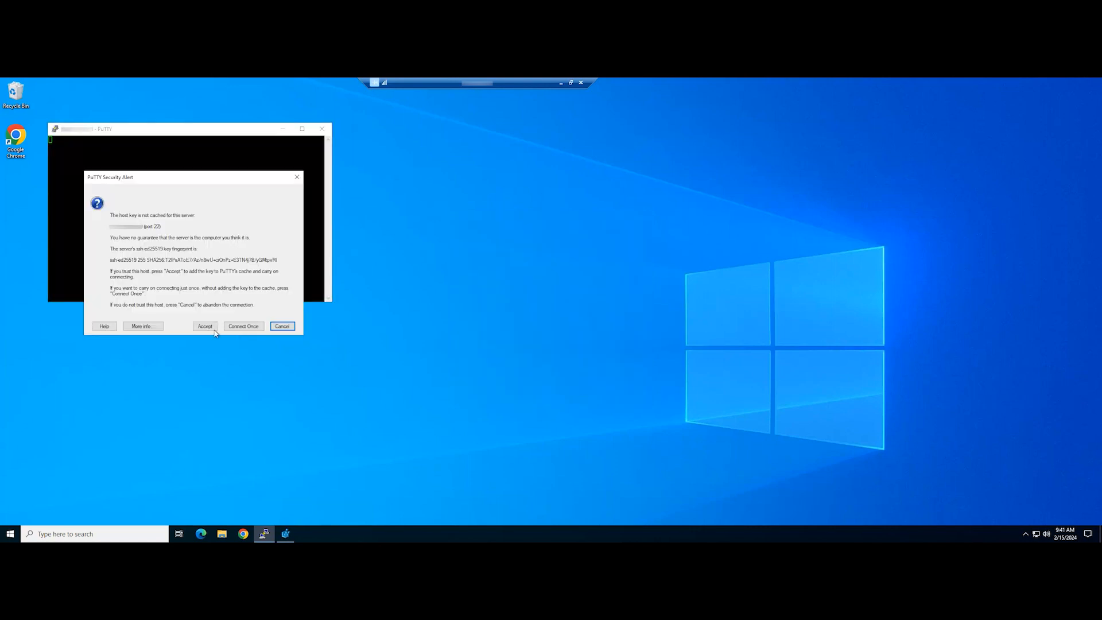
left_click(204, 325)
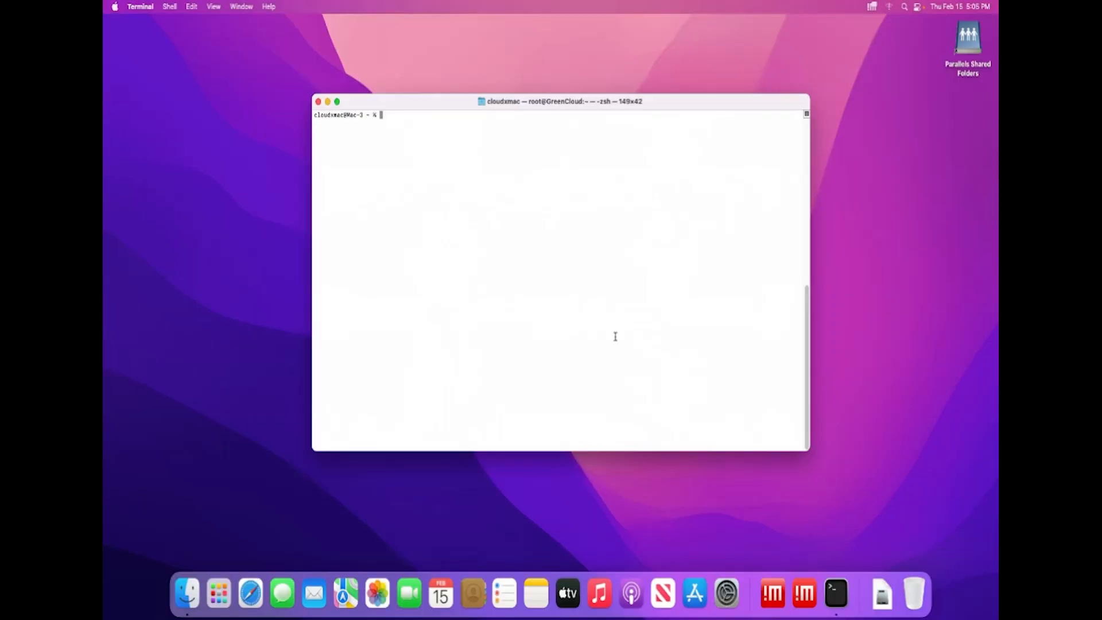
Step: Run ssh -p 22 root@host in macOS Terminal and hit the changed-host warning, then edit ~/.ssh/known_hosts in nano
type("ssh -p 22 root@")
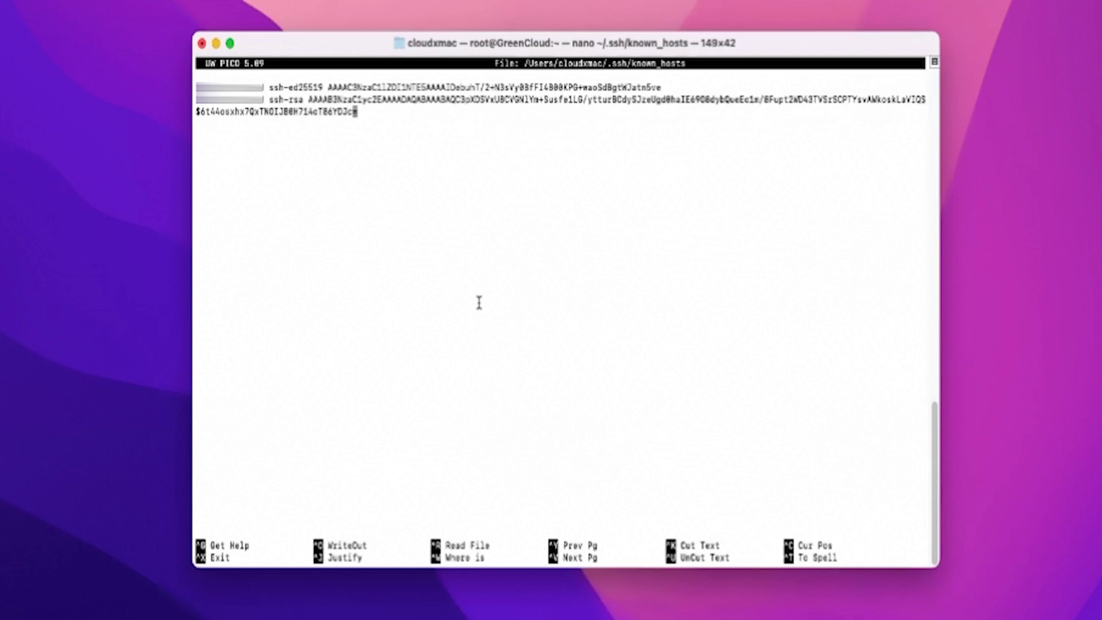
Step: Cut the offending ssh-rsa line from known_hosts and exit nano, saving the file
key("ctrl+k")
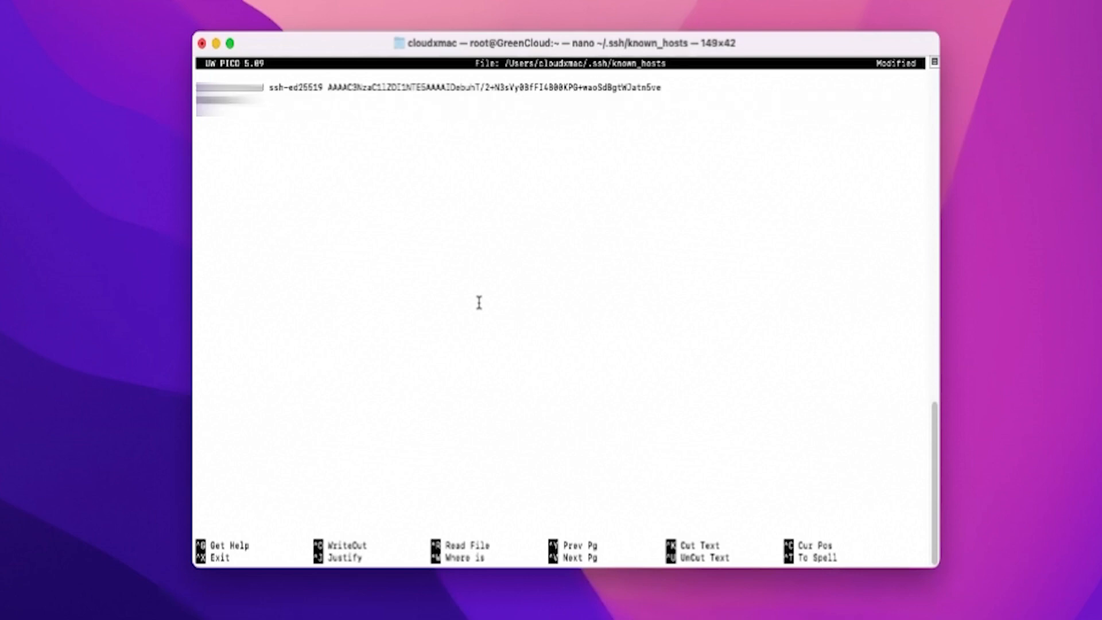
key("ctrl+x")
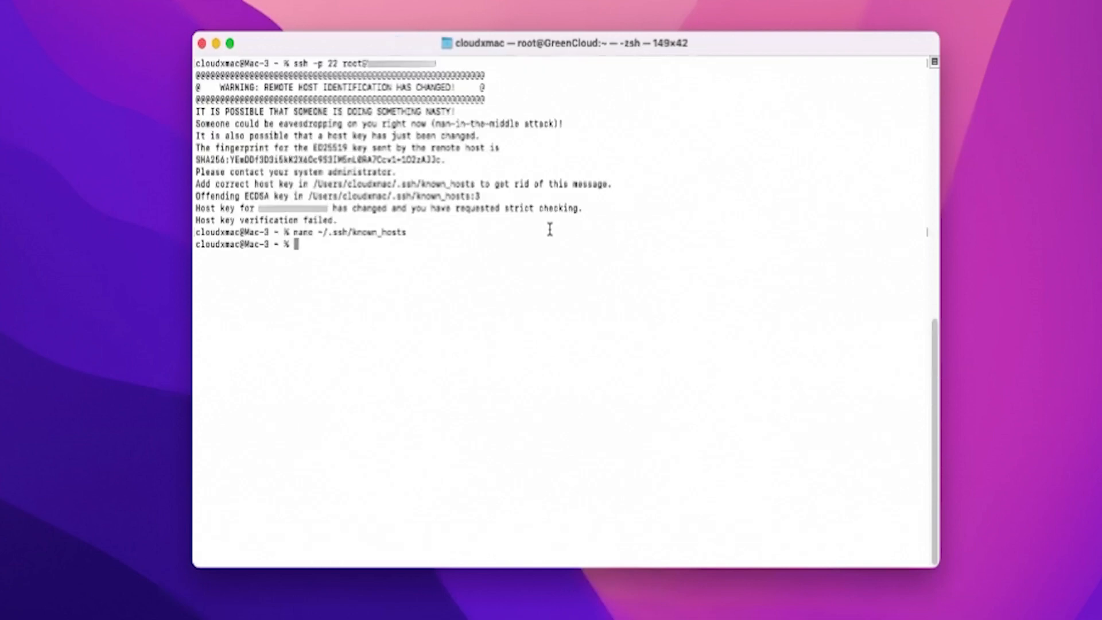
Step: Rerun ssh -p 22 root@host and answer yes so the ED25519 key is permanently added
type("ssh -p 22 root@")
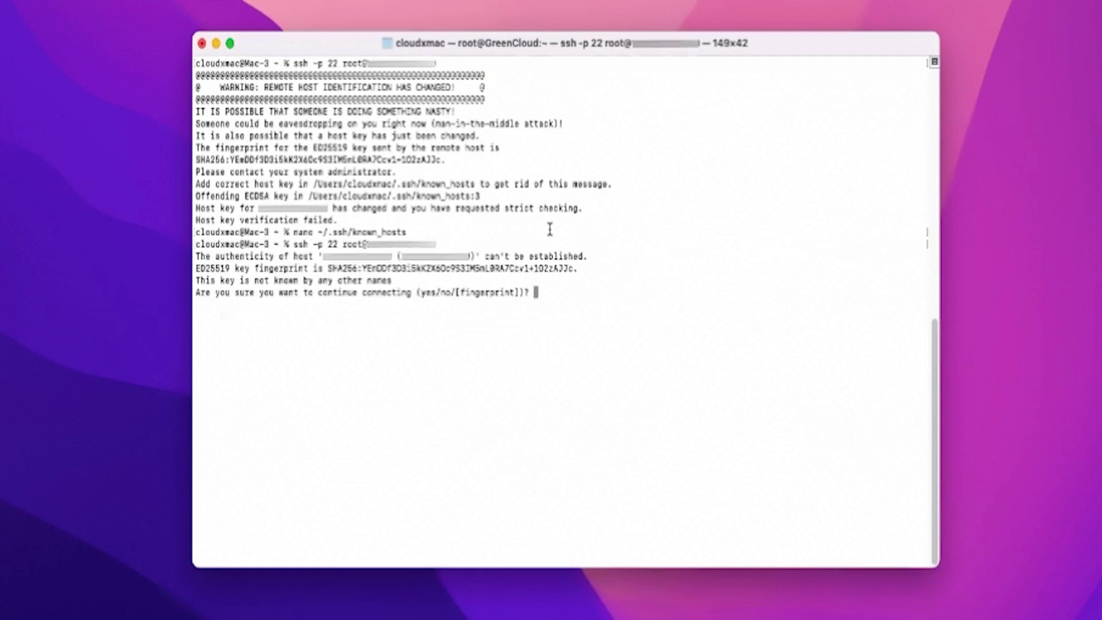
type("yes")
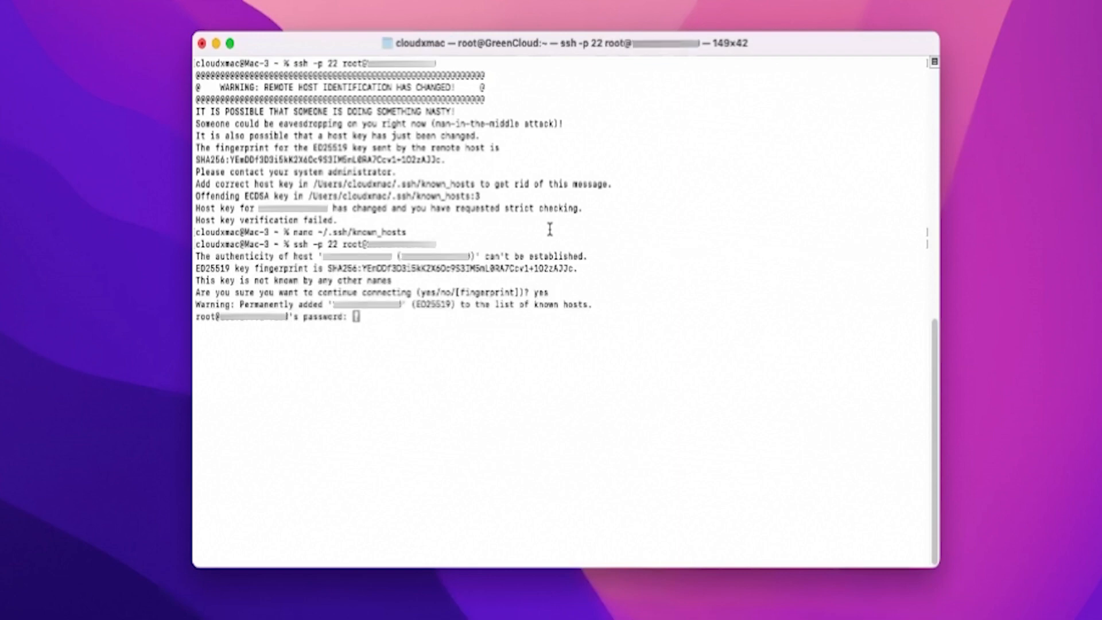